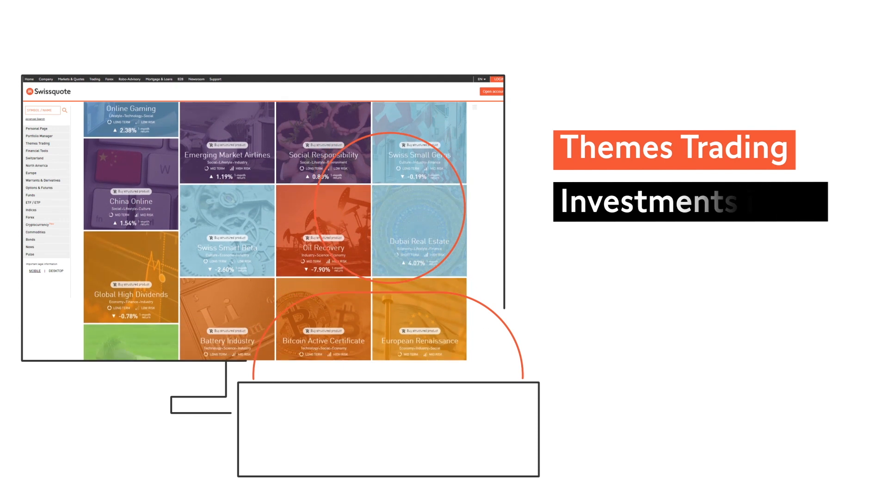
# - Choose the Sustainable Energy tile from the Themes Trading grid to load its detail page
pyautogui.scroll(-3)
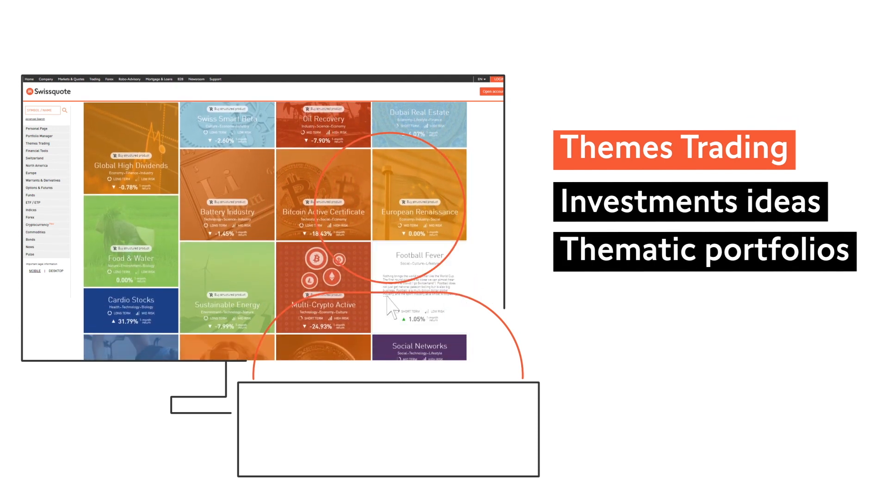
pyautogui.click(226, 306)
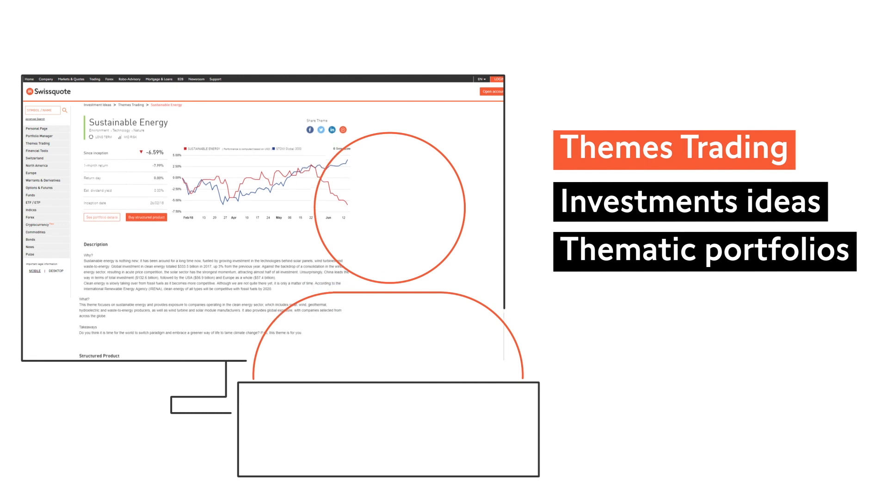
# - Scroll past the chart and description to the structured product and portfolio holdings table
pyautogui.scroll(-3)
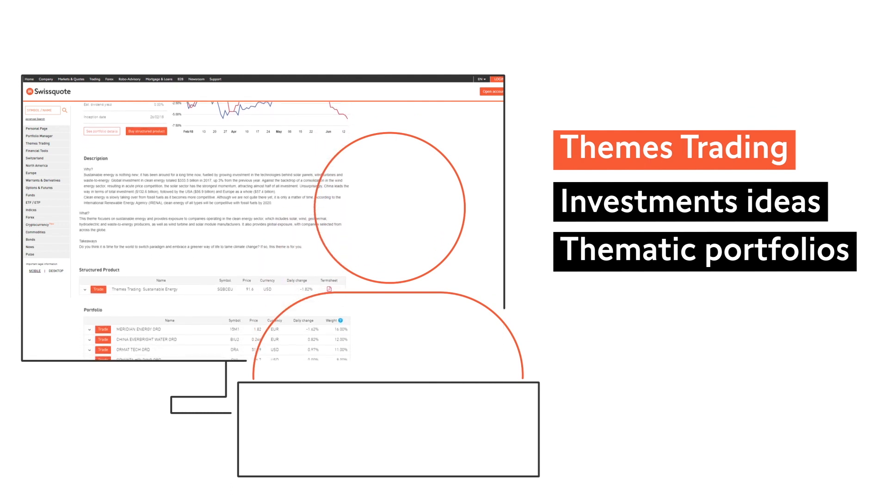
pyautogui.scroll(-3)
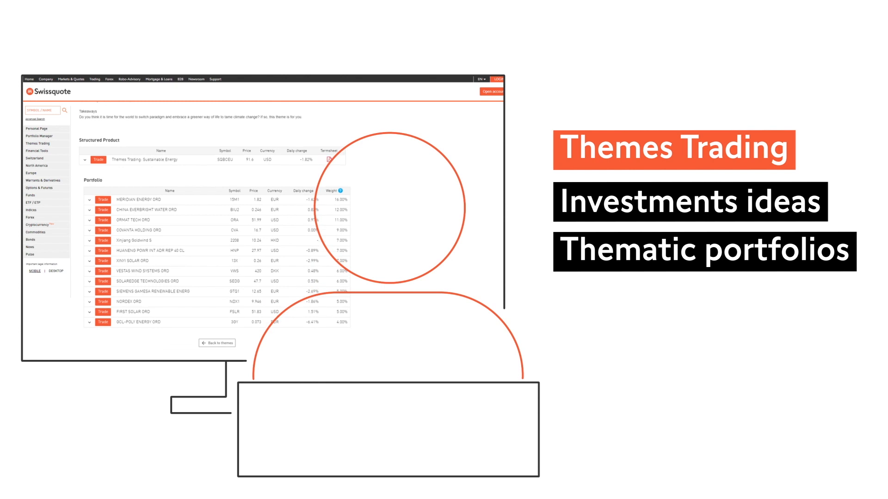